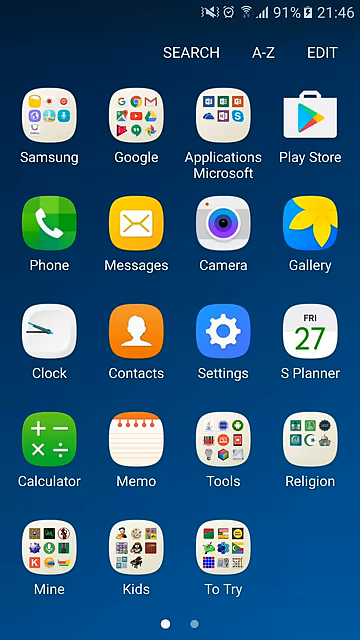
- Open Settings and head toward the Identify unsaved numbers option
click(216, 342)
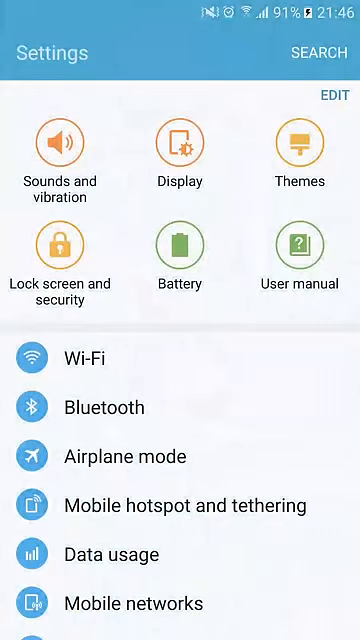
click(312, 52)
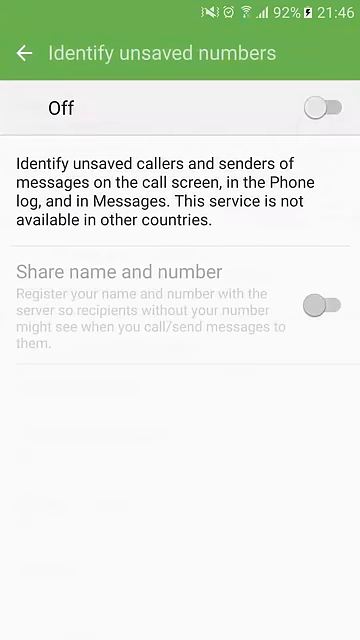
- Switch the Identify unsaved numbers service on, leaving name and number sharing off
click(318, 108)
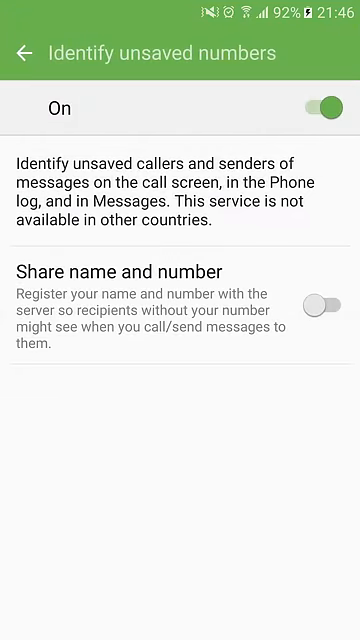